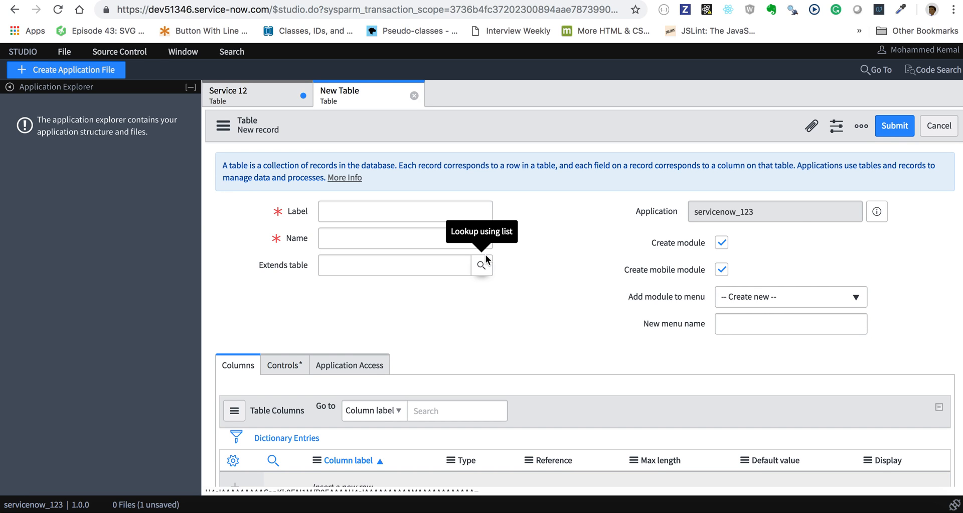
pyautogui.moveTo(560, 259)
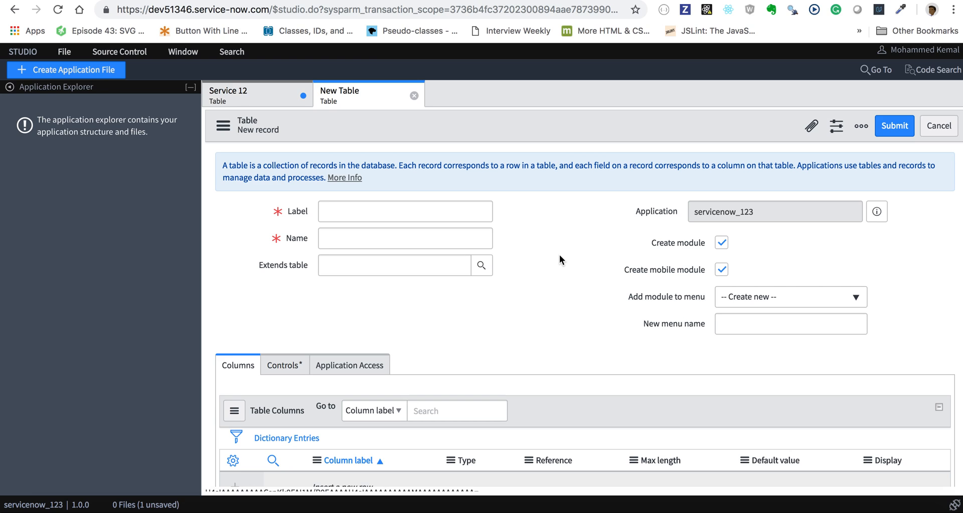
pyautogui.moveTo(551, 249)
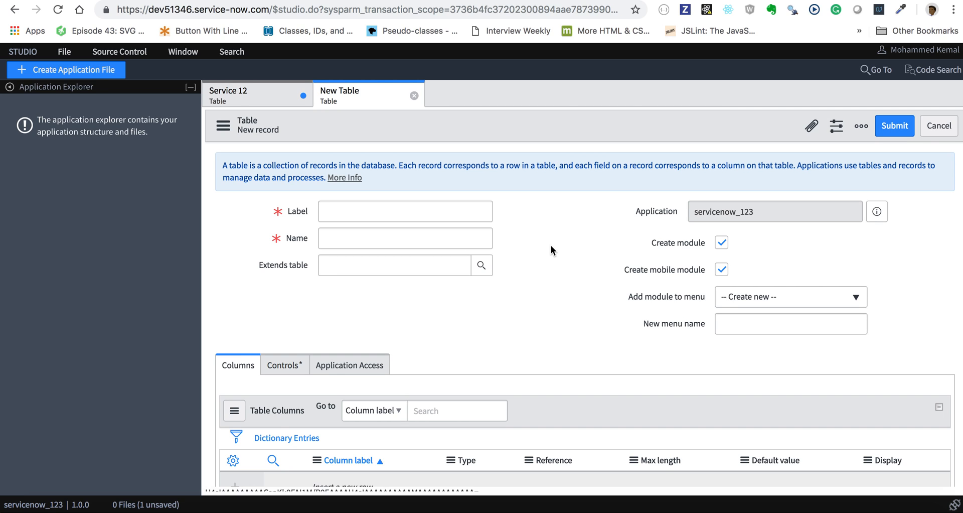
pyautogui.moveTo(548, 263)
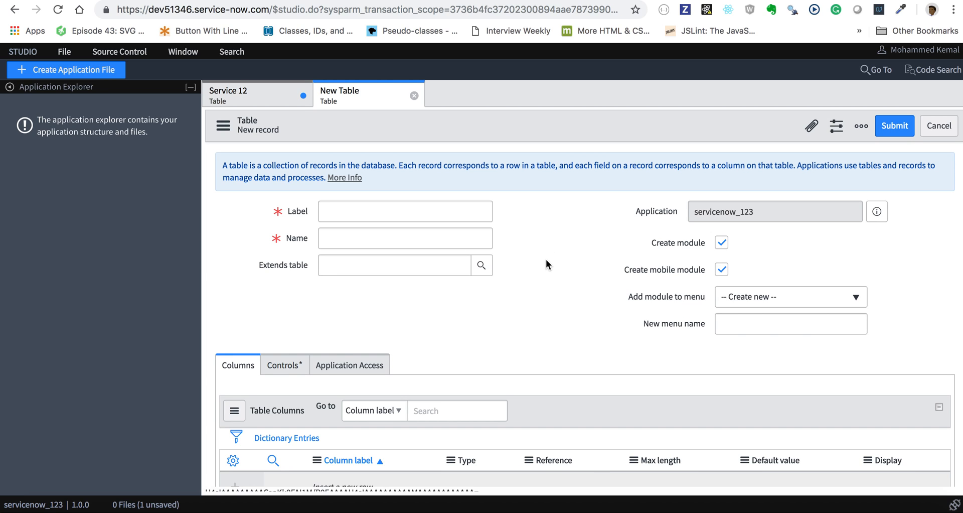
pyautogui.moveTo(527, 259)
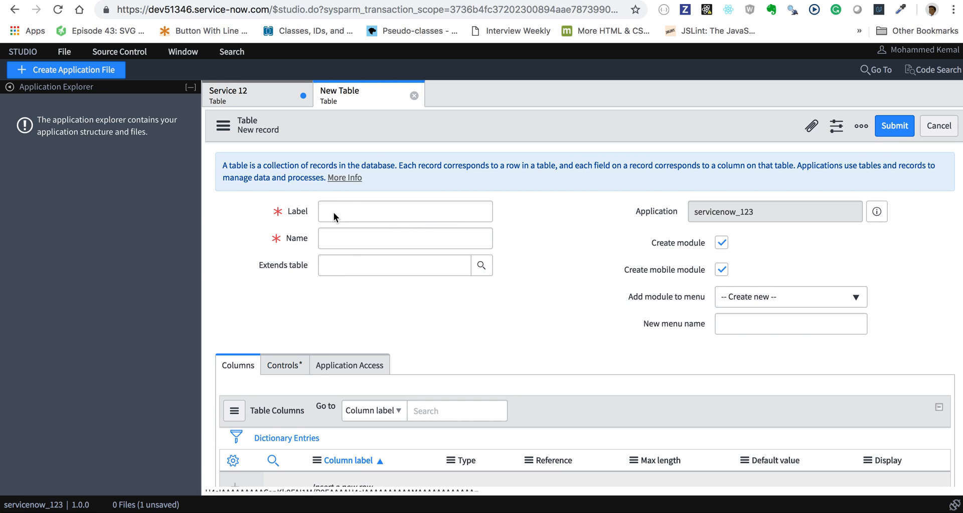
# - Enter 'First table' as the Label, letting Name and New menu name auto-fill
pyautogui.click(404, 211)
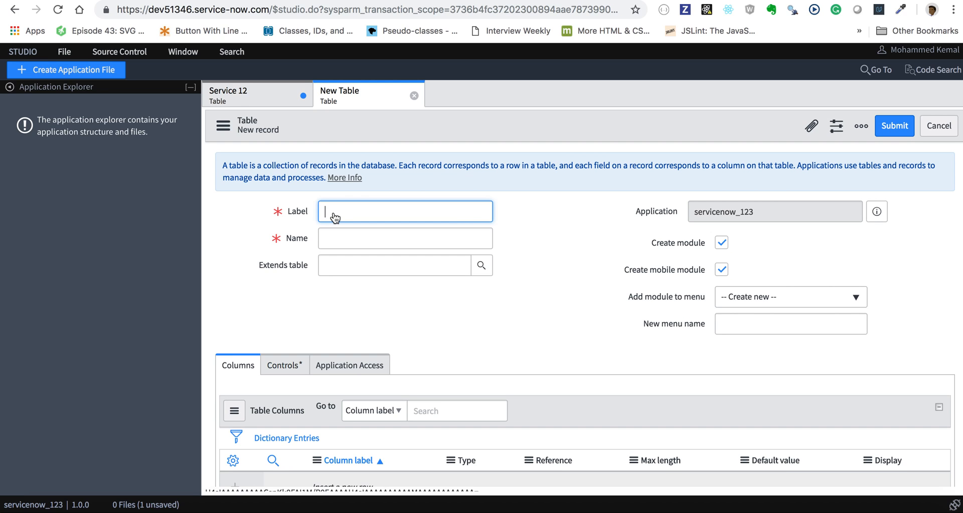
pyautogui.write('fi')
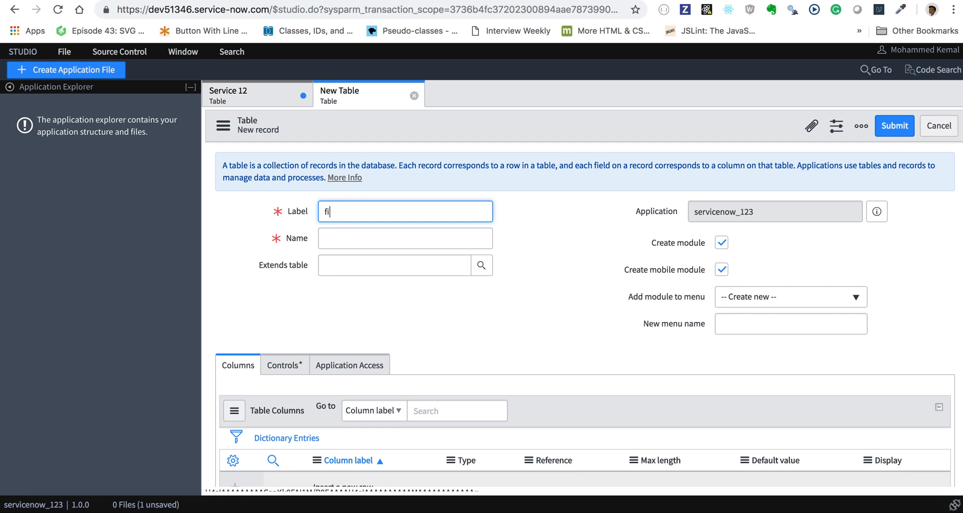
pyautogui.write('rs')
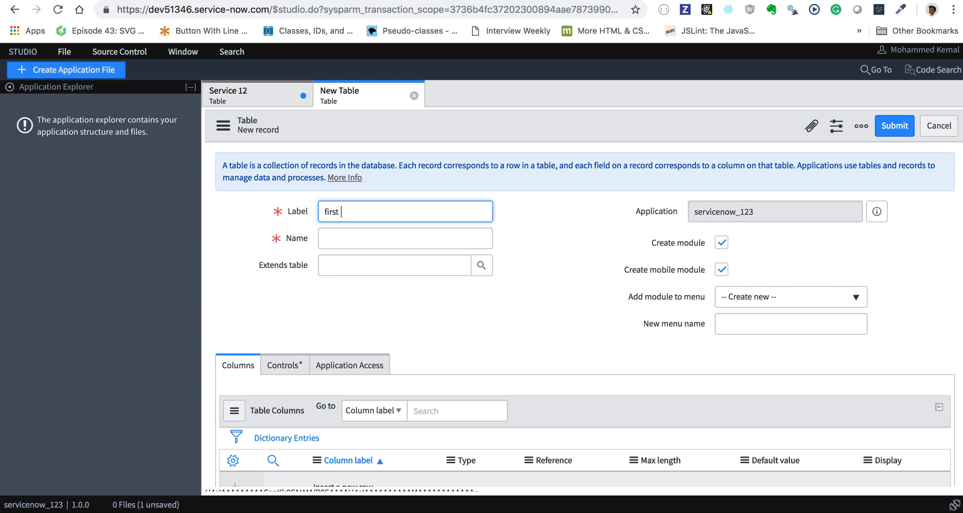
pyautogui.write('table')
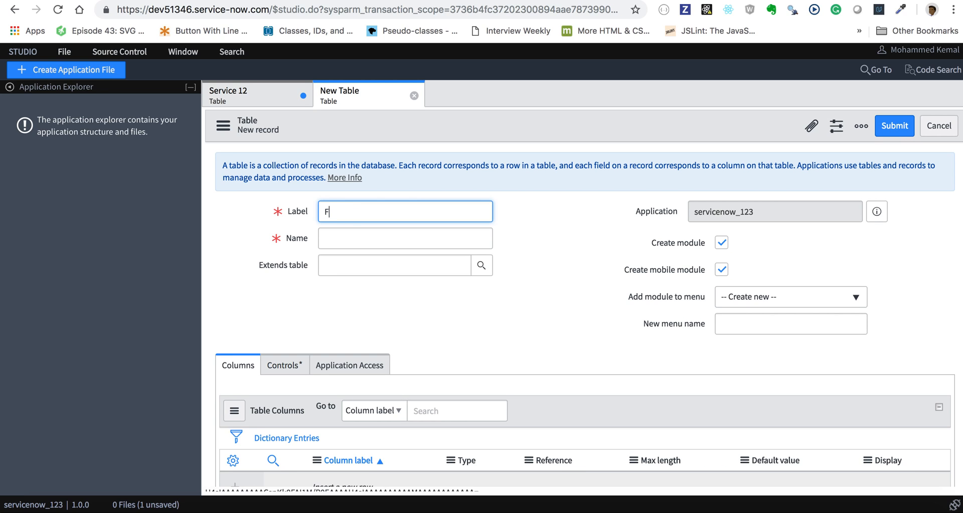
pyautogui.write('irst ta')
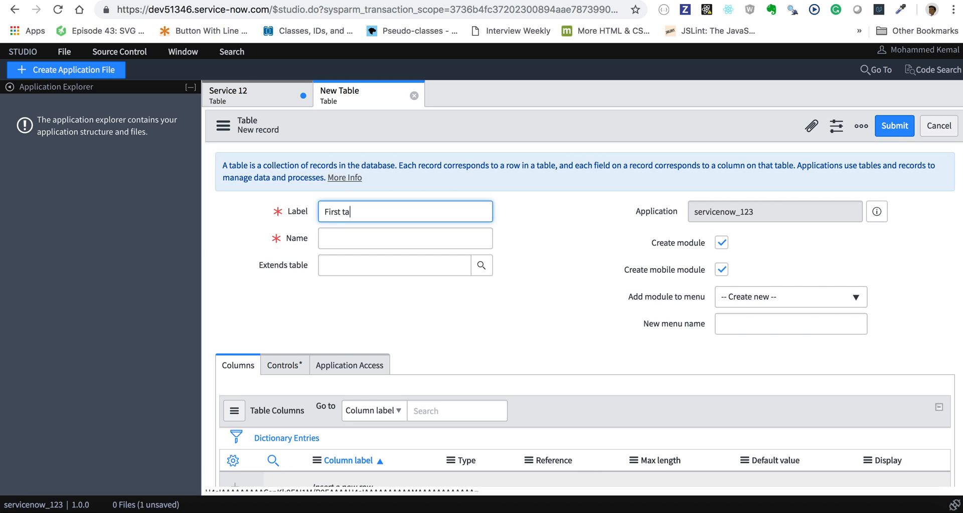
pyautogui.write('ble')
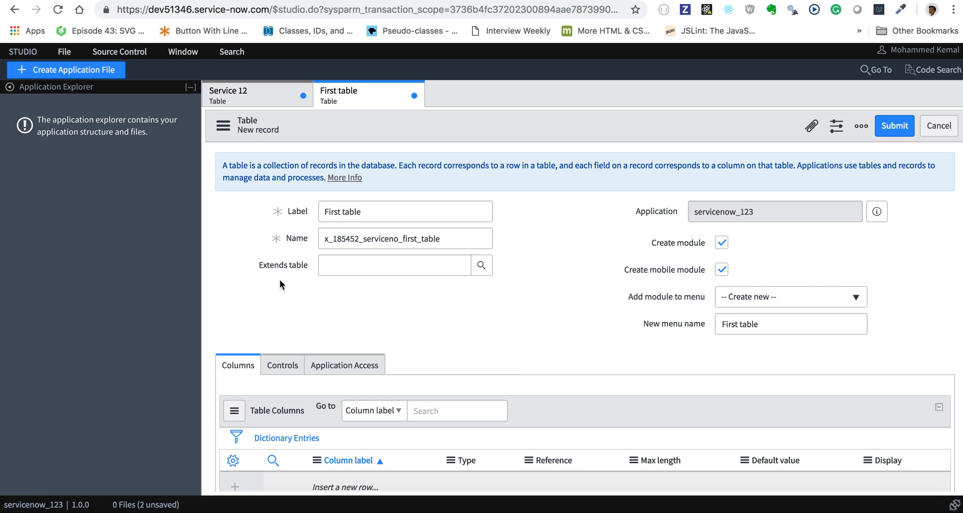
pyautogui.moveTo(283, 265)
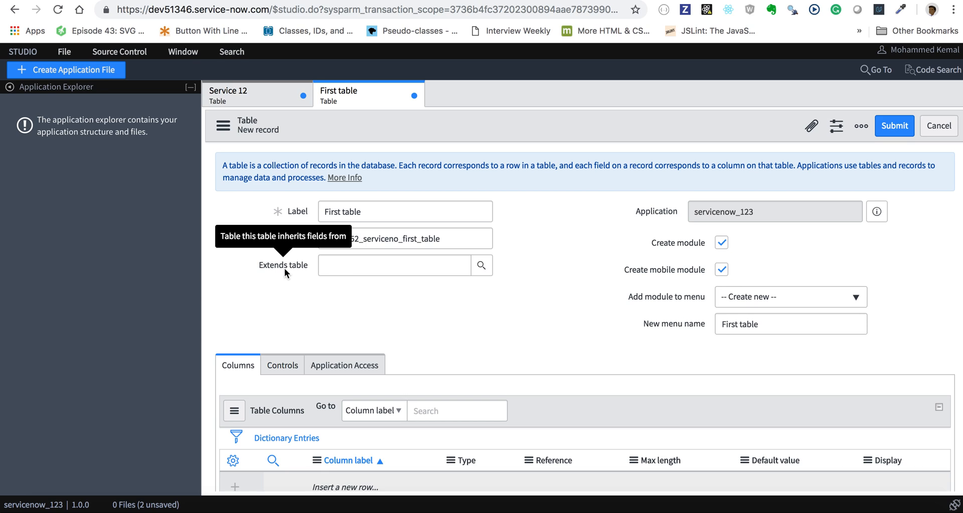
pyautogui.moveTo(434, 281)
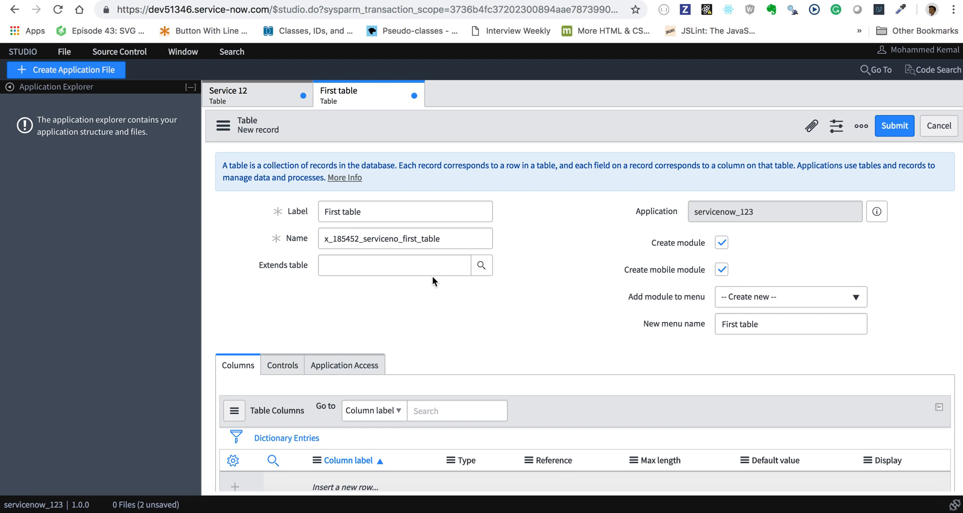
pyautogui.moveTo(482, 267)
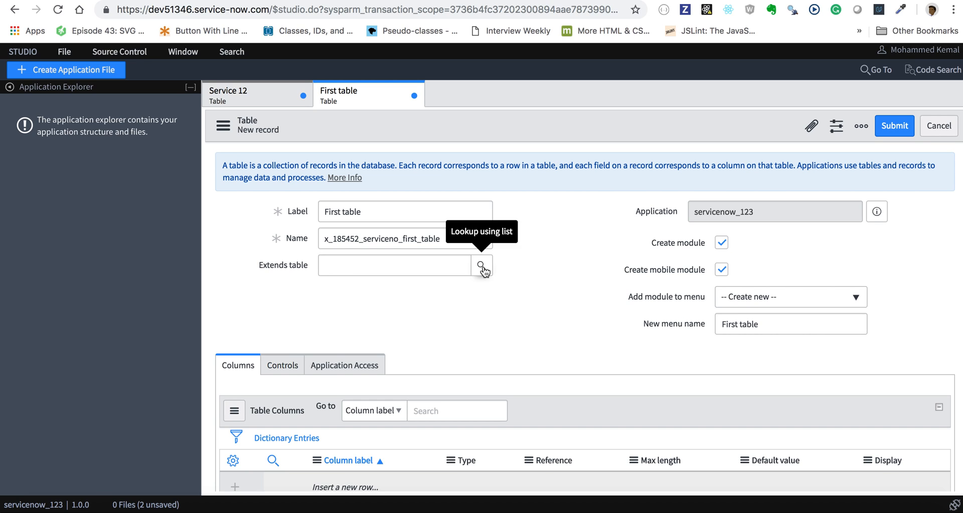
# - Set Extends table to Task via the 'ta' autocomplete suggestion
pyautogui.click(394, 265)
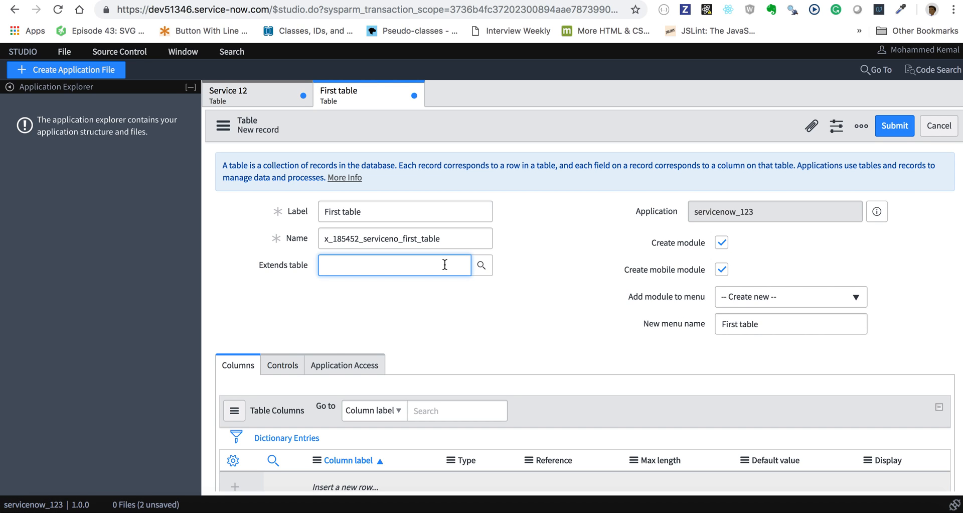
pyautogui.write('ta')
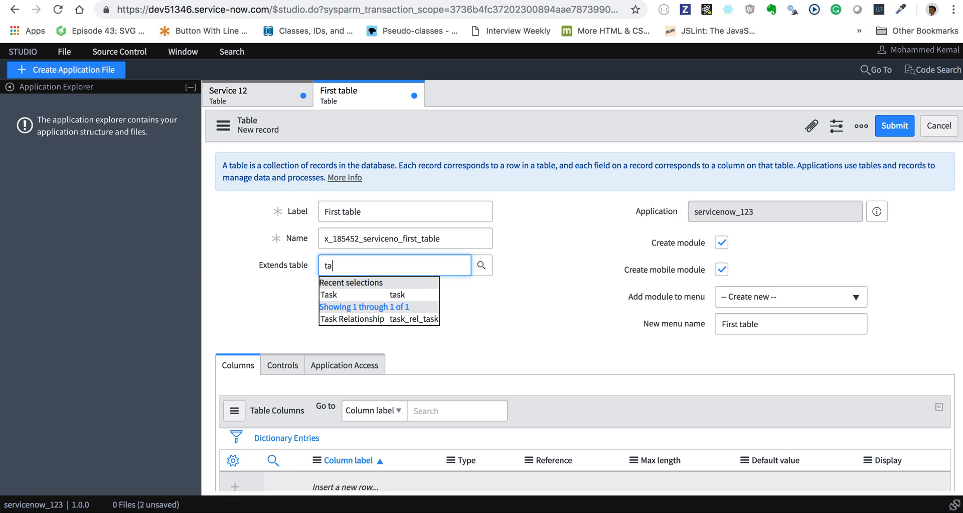
pyautogui.click(328, 294)
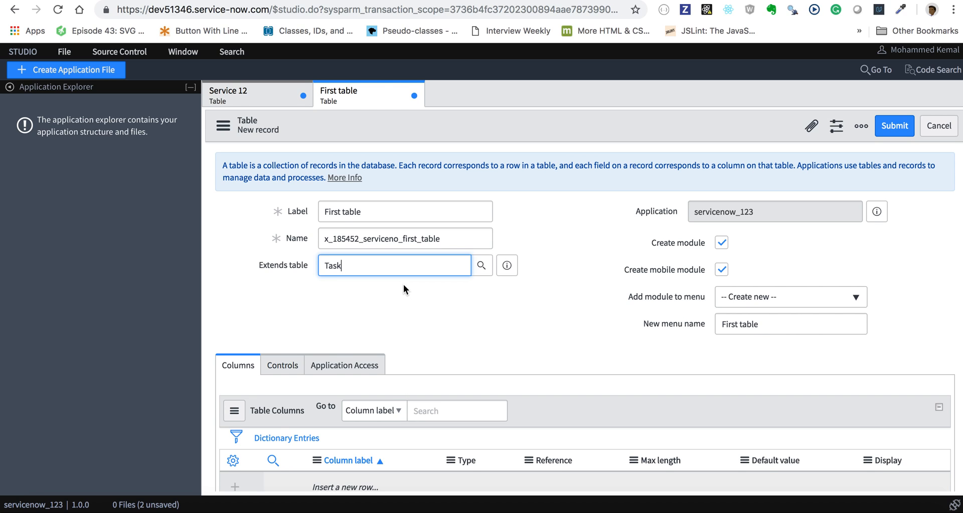
pyautogui.moveTo(662, 221)
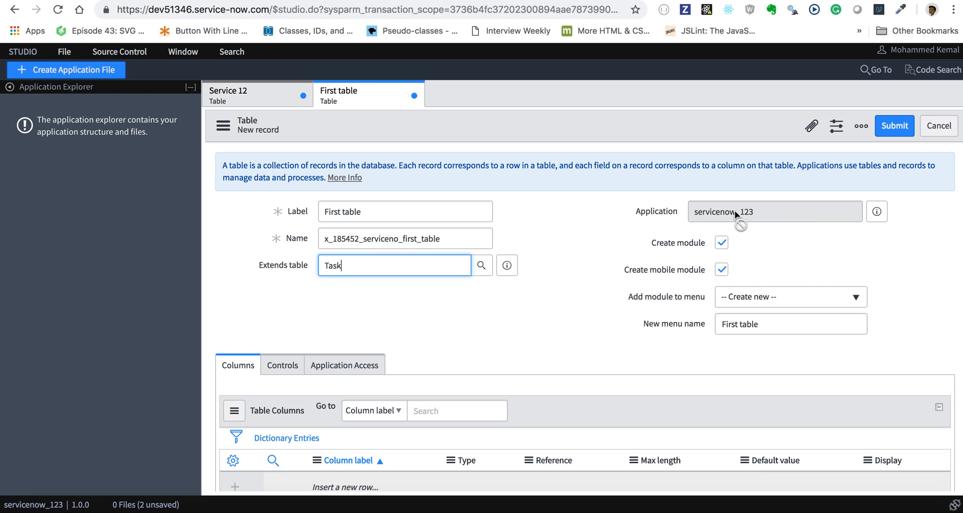
pyautogui.moveTo(750, 220)
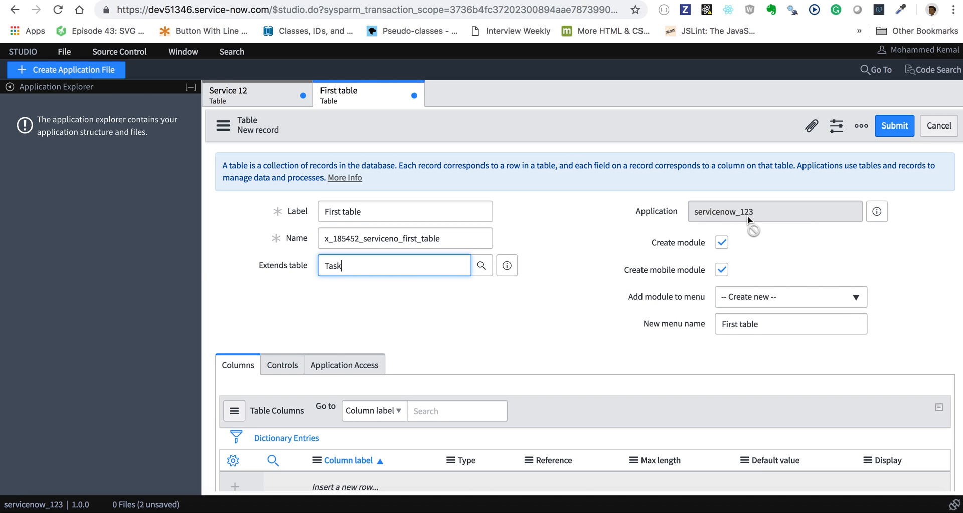
pyautogui.moveTo(679, 254)
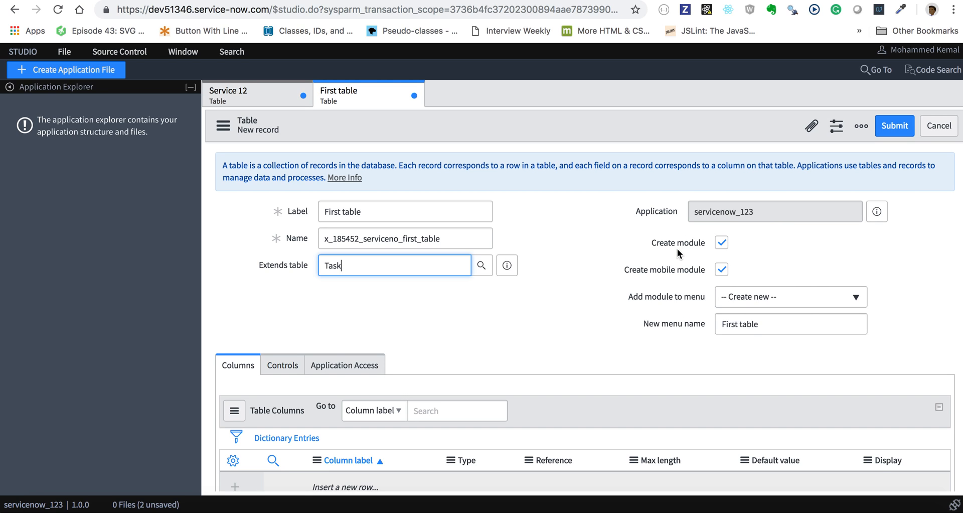
pyautogui.moveTo(693, 253)
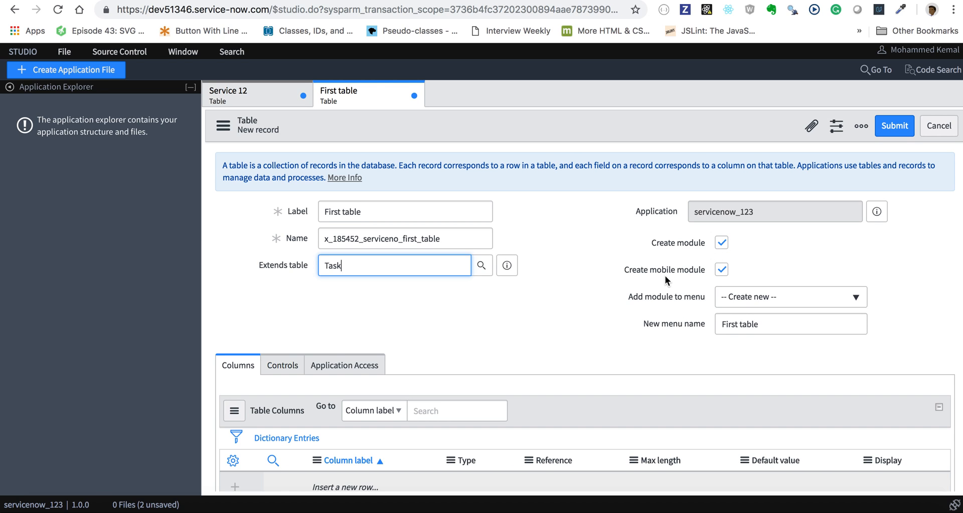
pyautogui.moveTo(672, 301)
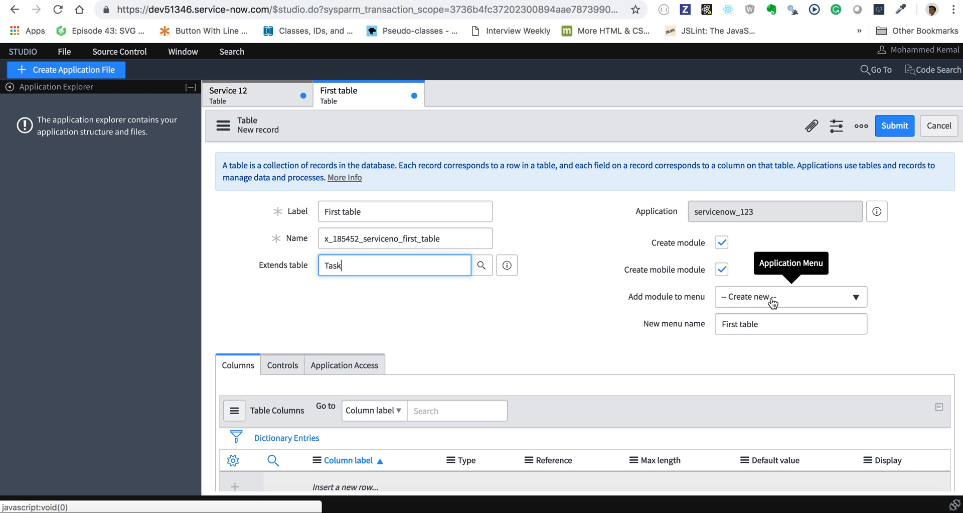
pyautogui.moveTo(758, 305)
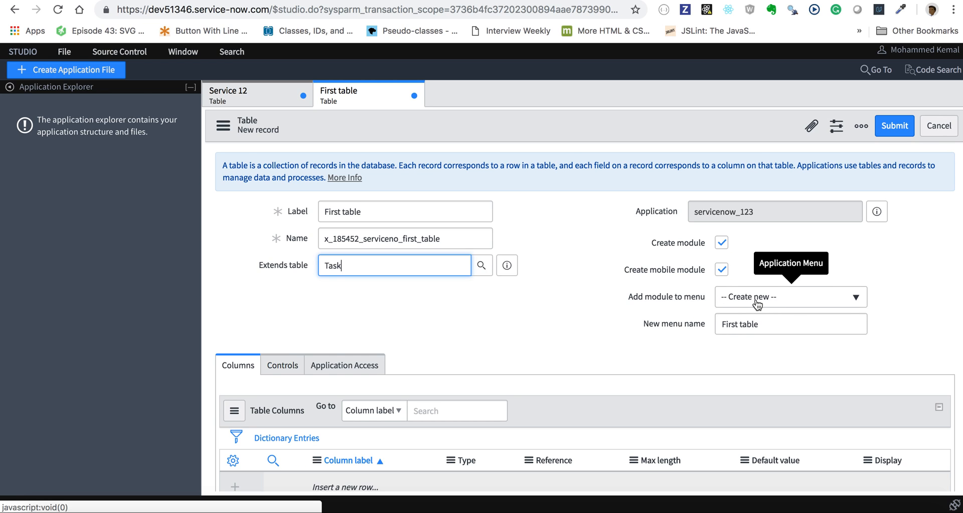
pyautogui.click(790, 297)
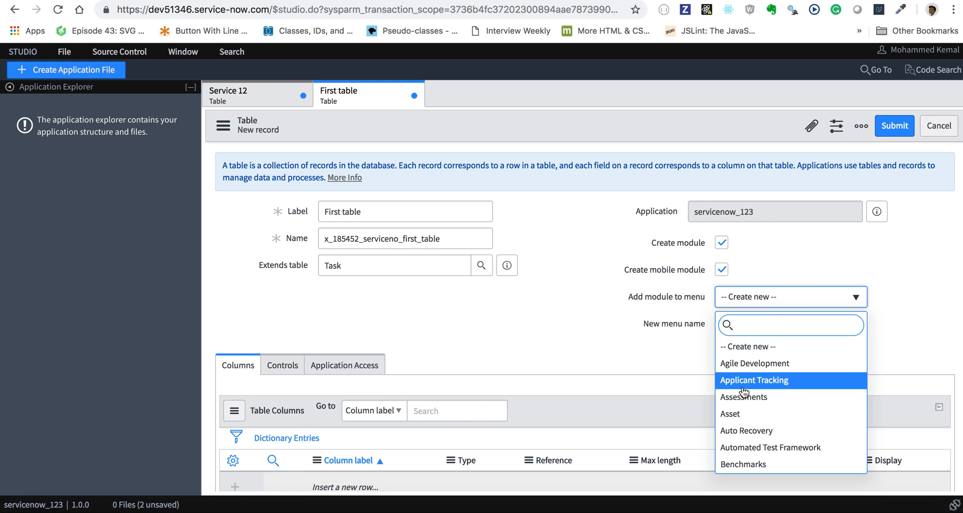
pyautogui.moveTo(769, 280)
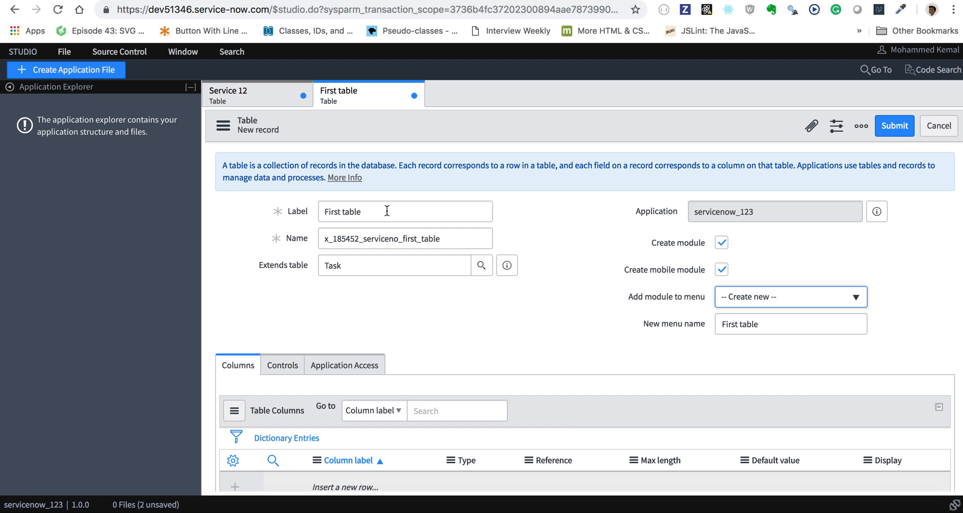
# - Save the First table record from the form header context menu
pyautogui.scroll(-3)
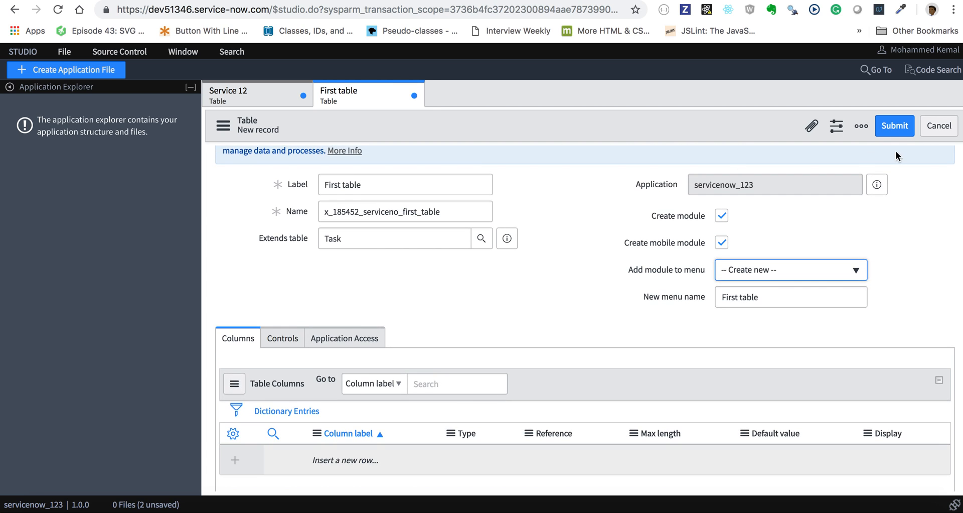
pyautogui.moveTo(454, 131)
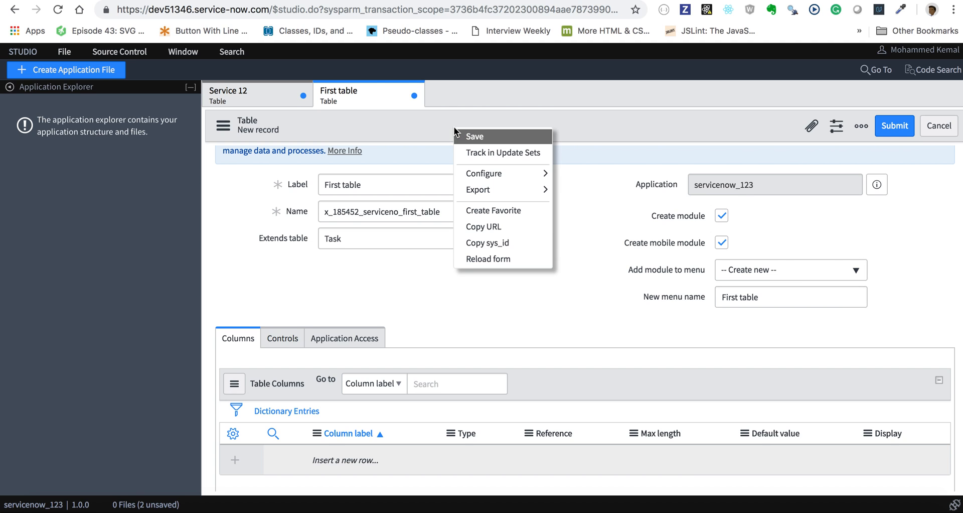
pyautogui.click(473, 135)
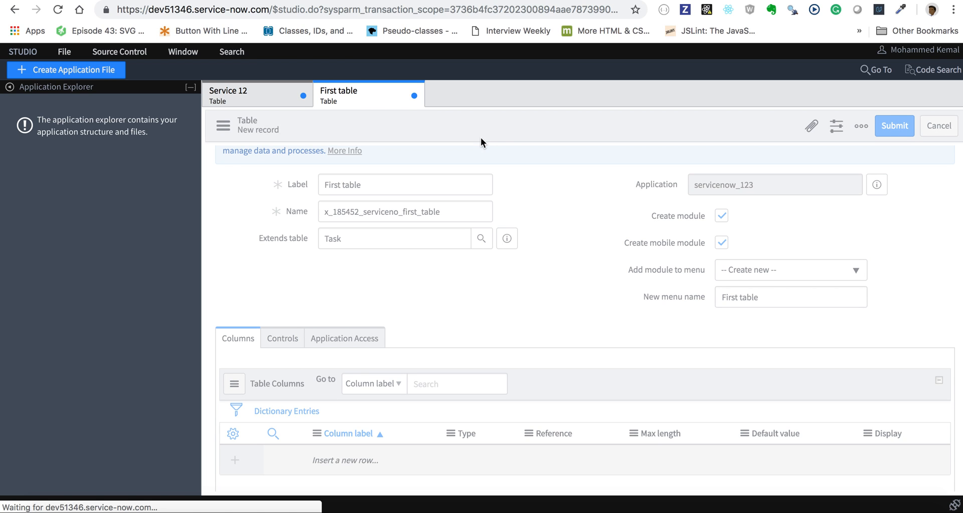
pyautogui.click(894, 126)
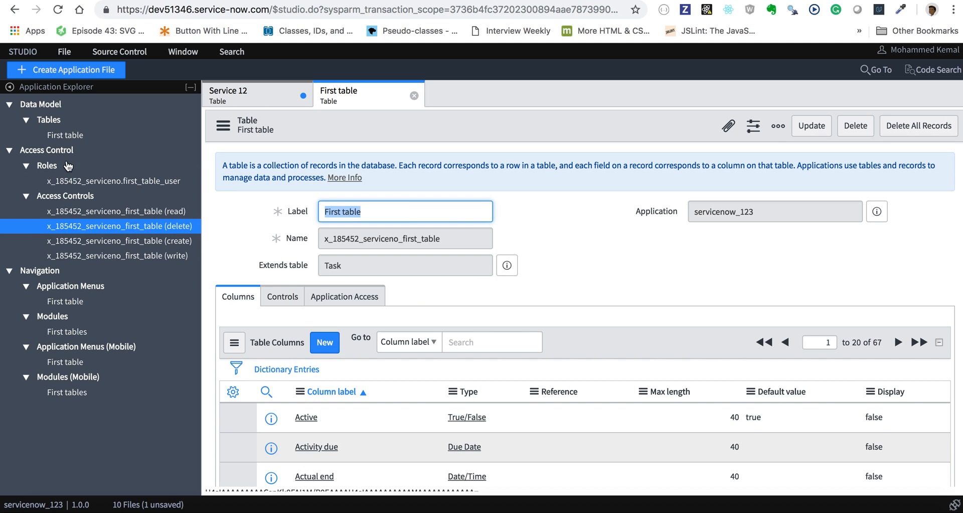
pyautogui.click(65, 134)
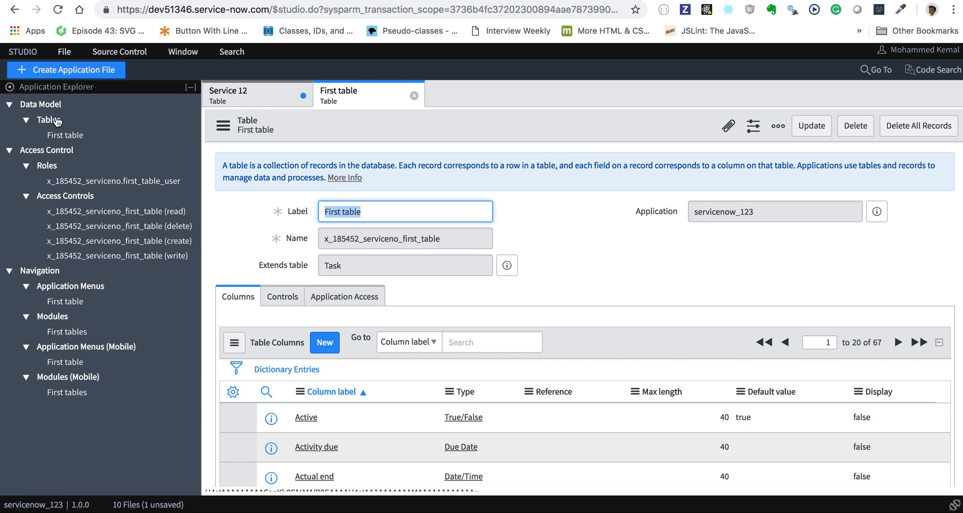
pyautogui.moveTo(56, 135)
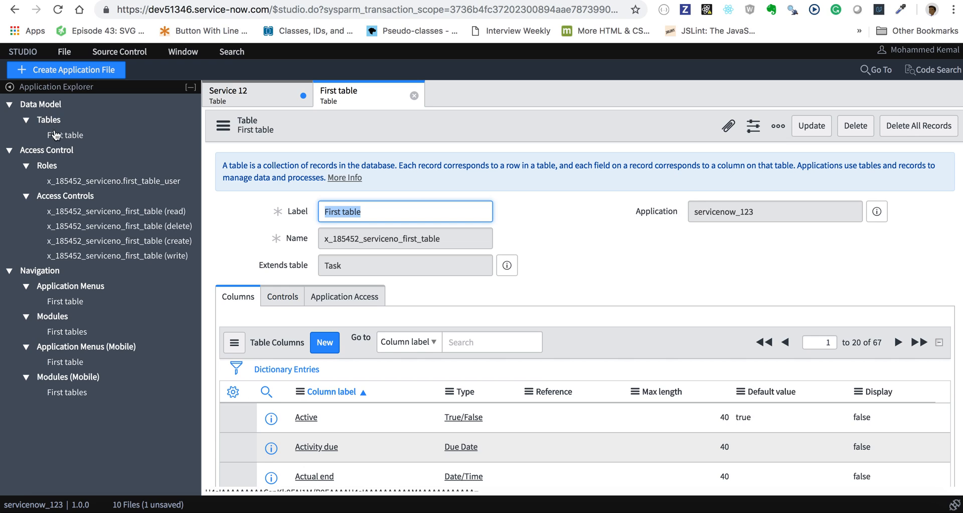
pyautogui.moveTo(32, 156)
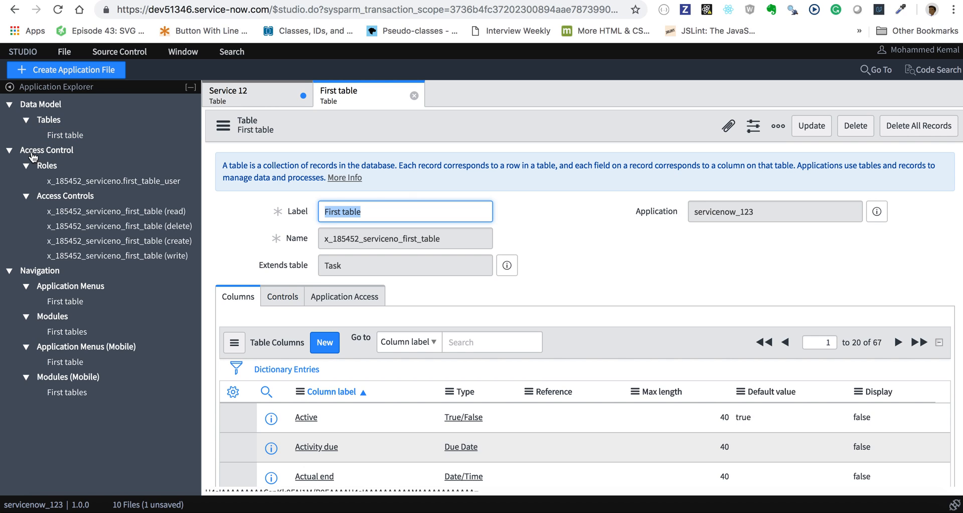
pyautogui.click(114, 180)
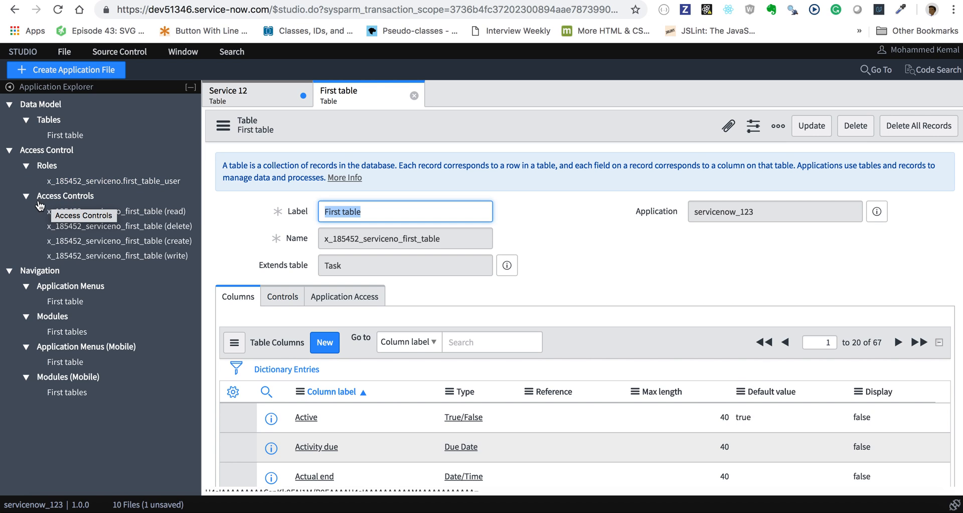
pyautogui.moveTo(75, 203)
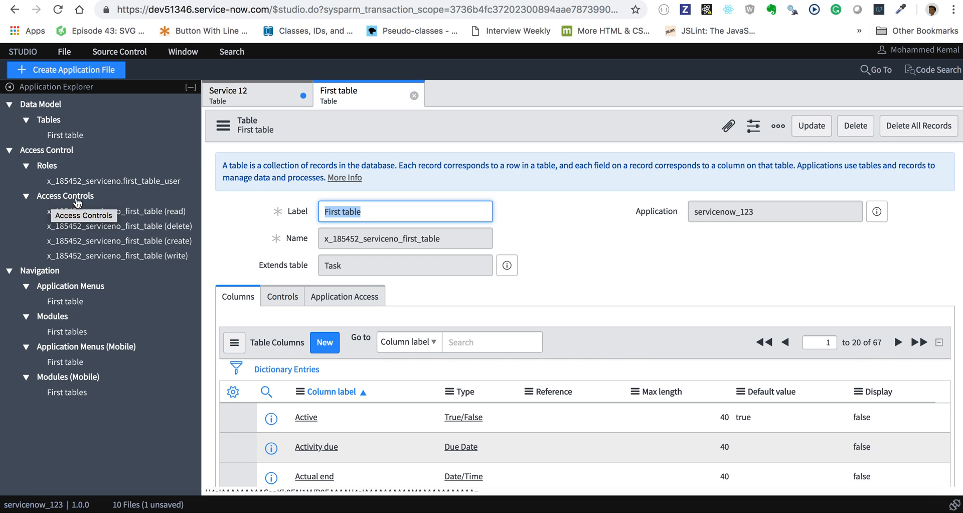
pyautogui.click(119, 226)
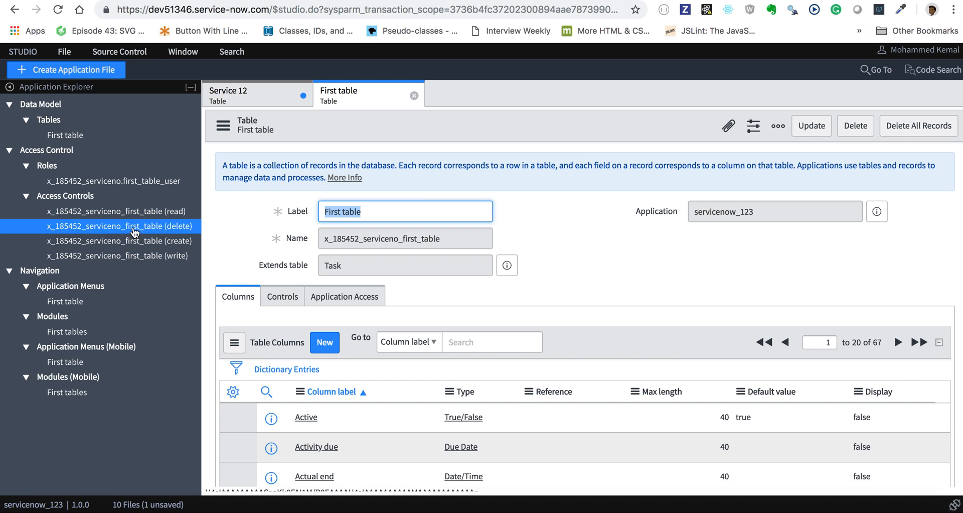
pyautogui.click(118, 256)
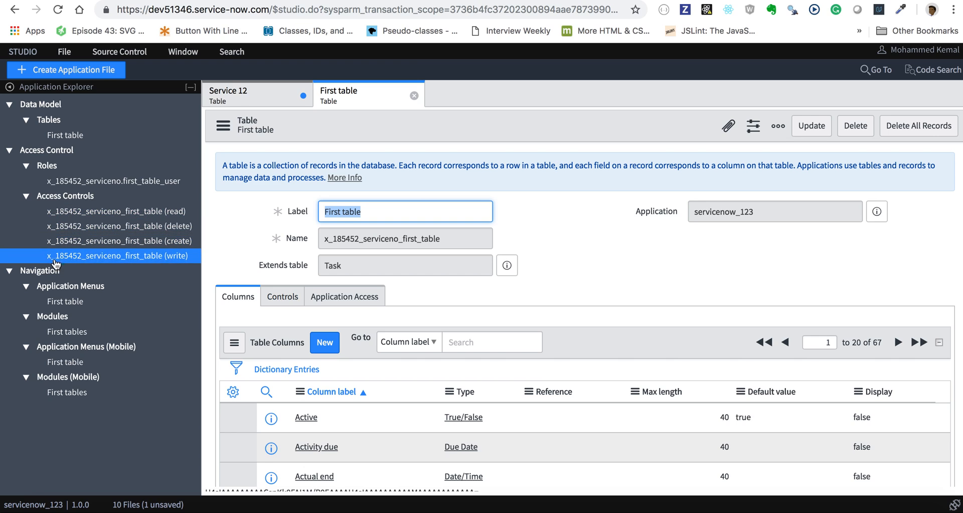
pyautogui.moveTo(72, 301)
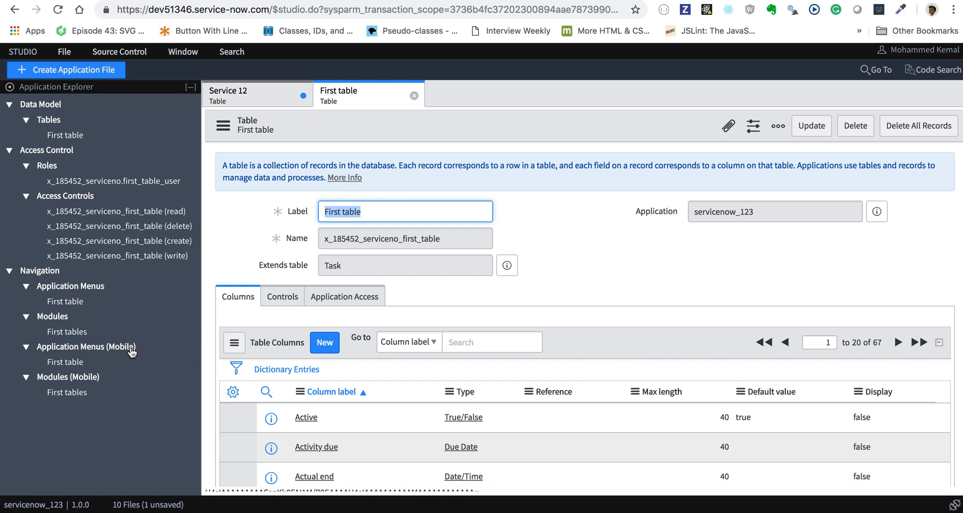
pyautogui.moveTo(78, 390)
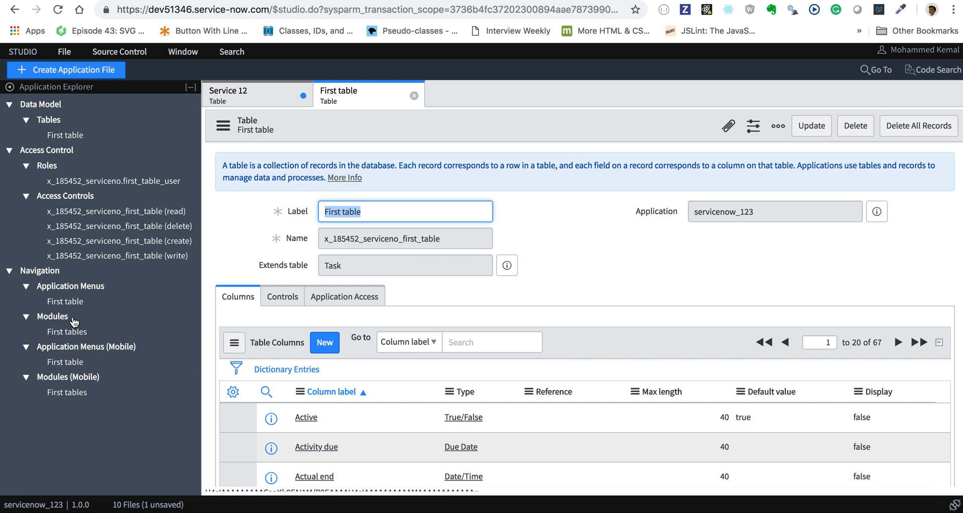
pyautogui.moveTo(73, 164)
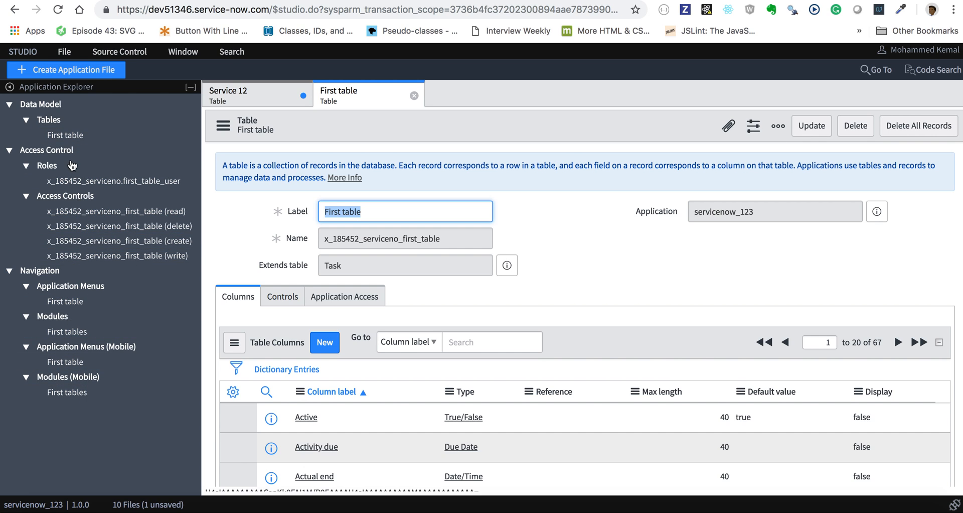
pyautogui.moveTo(242, 265)
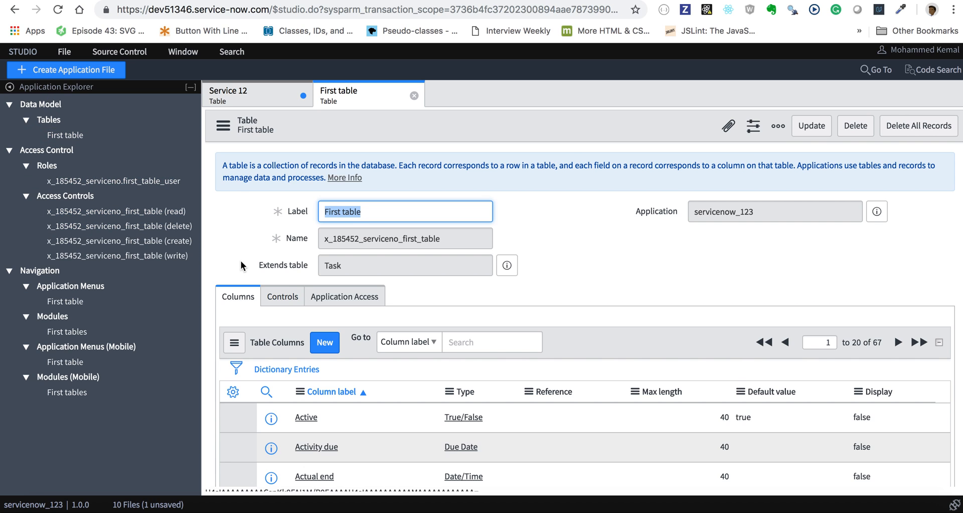
pyautogui.moveTo(234, 342)
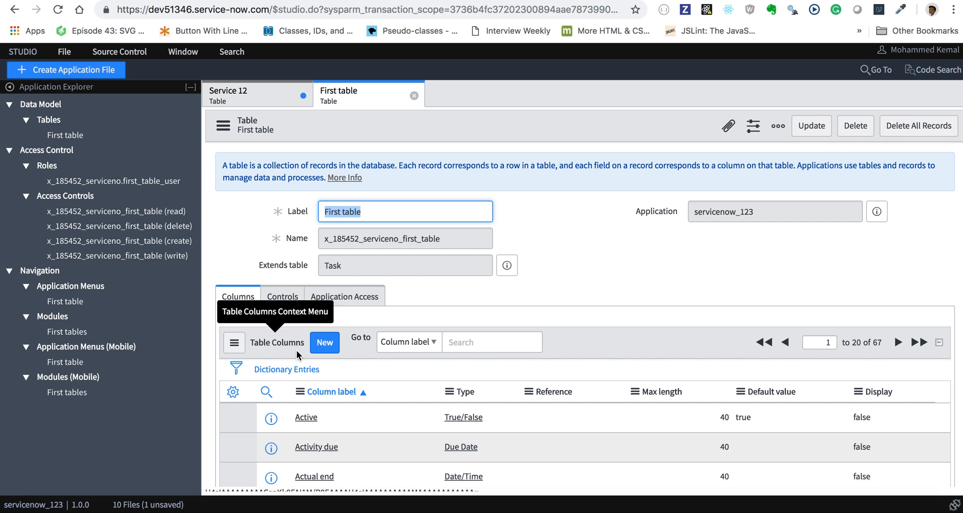
pyautogui.scroll(-3)
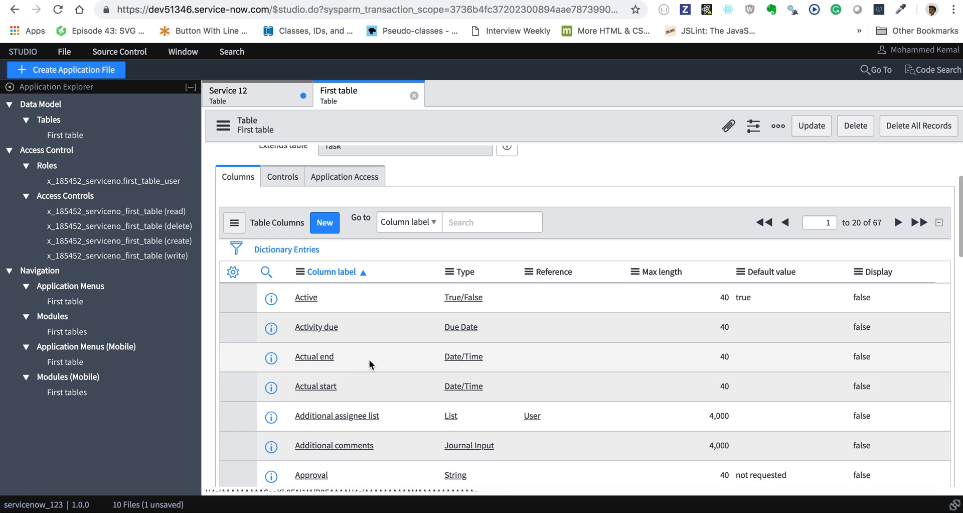
pyautogui.moveTo(336, 361)
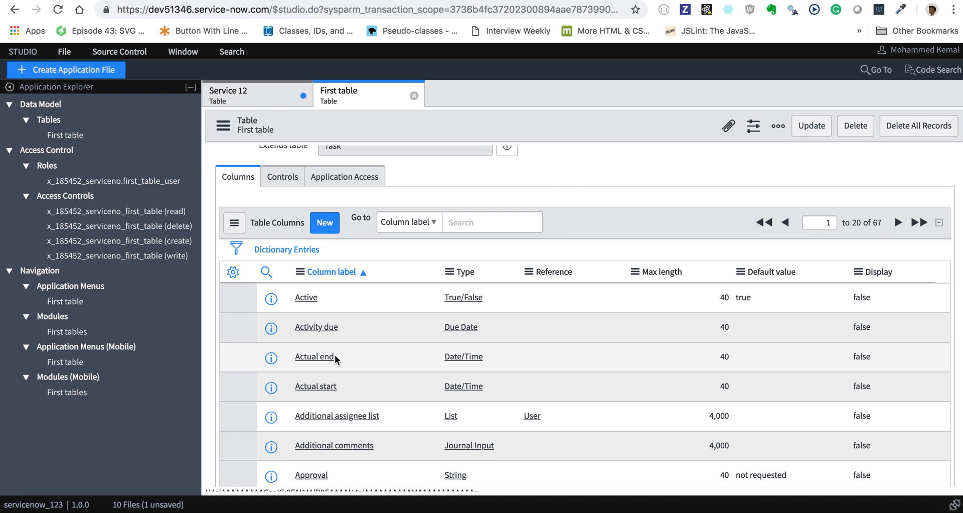
pyautogui.scroll(-3)
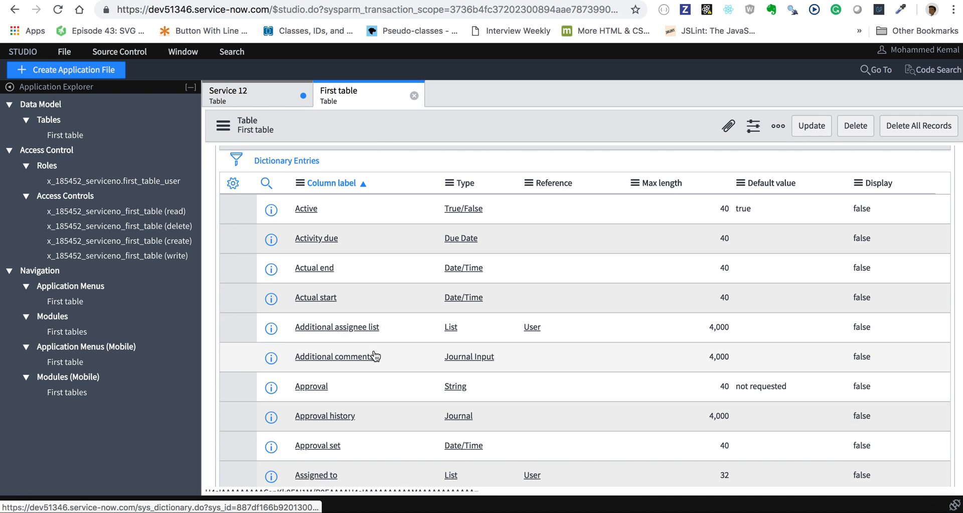
pyautogui.scroll(-3)
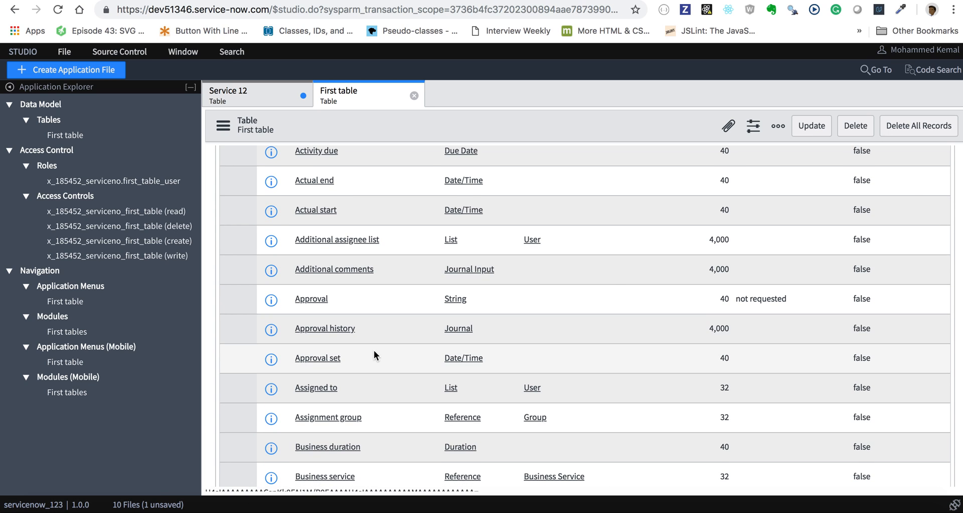
pyautogui.scroll(-3)
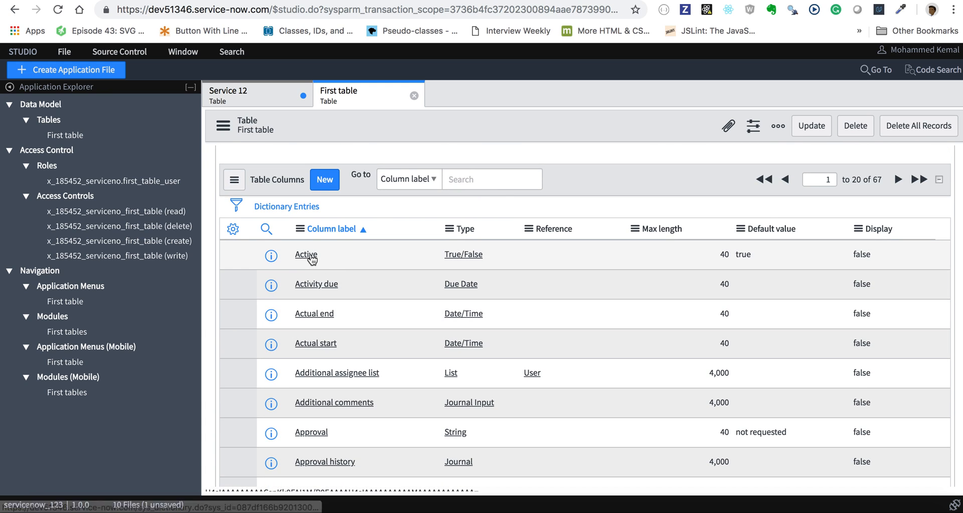
pyautogui.moveTo(464, 254)
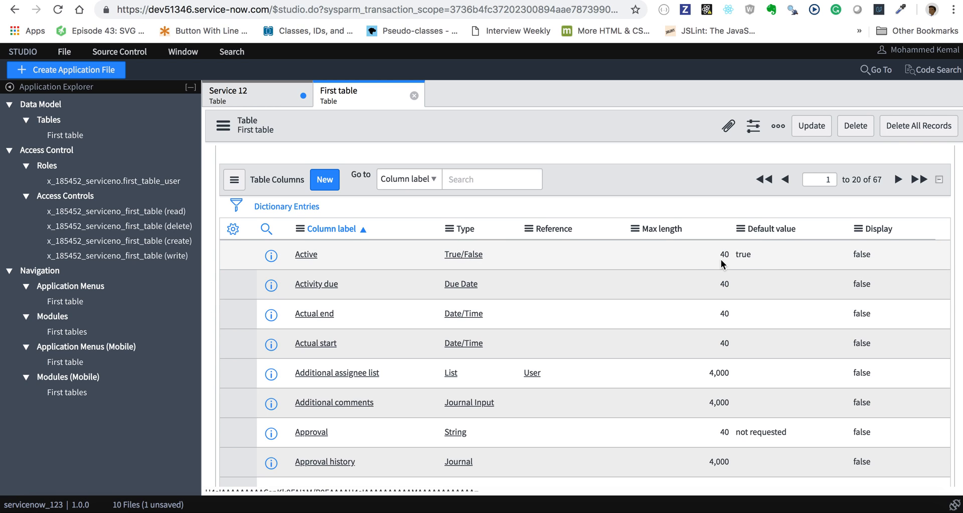
pyautogui.moveTo(765, 264)
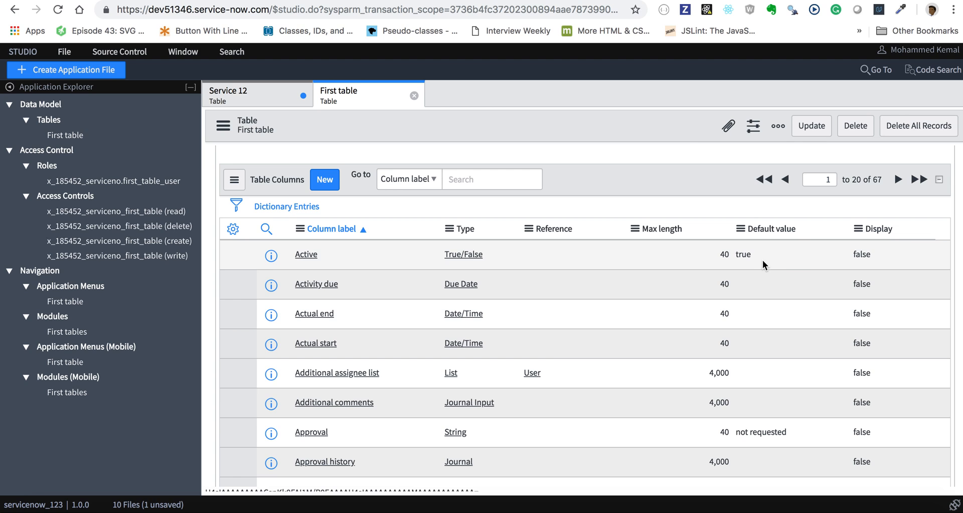
pyautogui.scroll(-3)
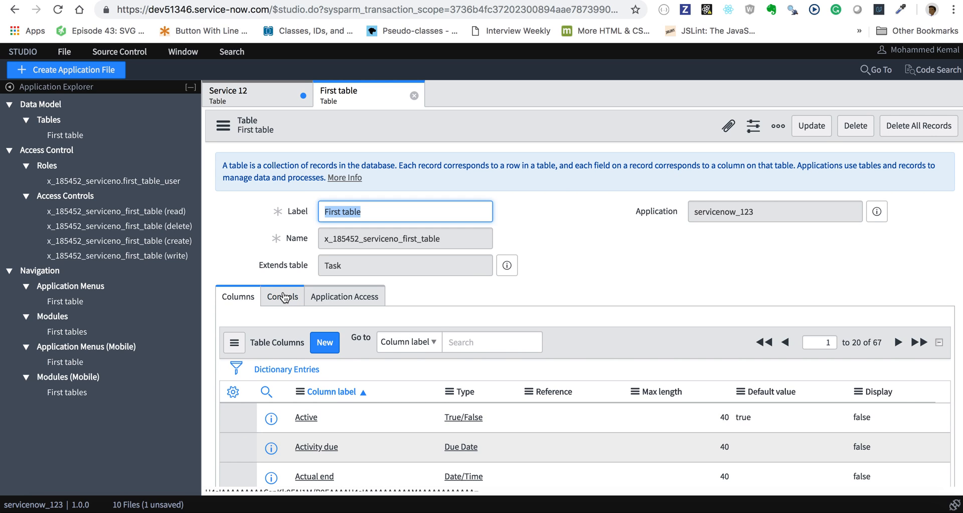
# - Review the Controls settings and scroll to the four related Access Controls
pyautogui.click(282, 294)
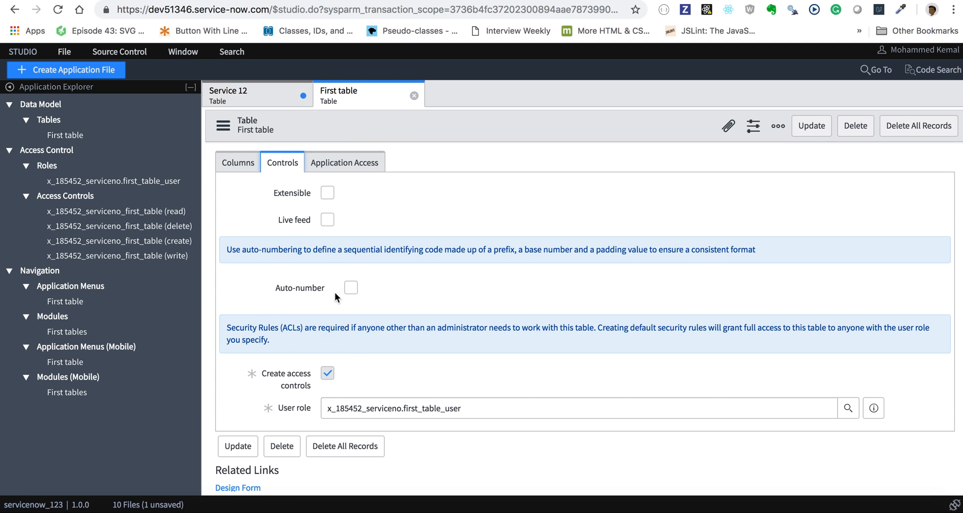
pyautogui.moveTo(376, 295)
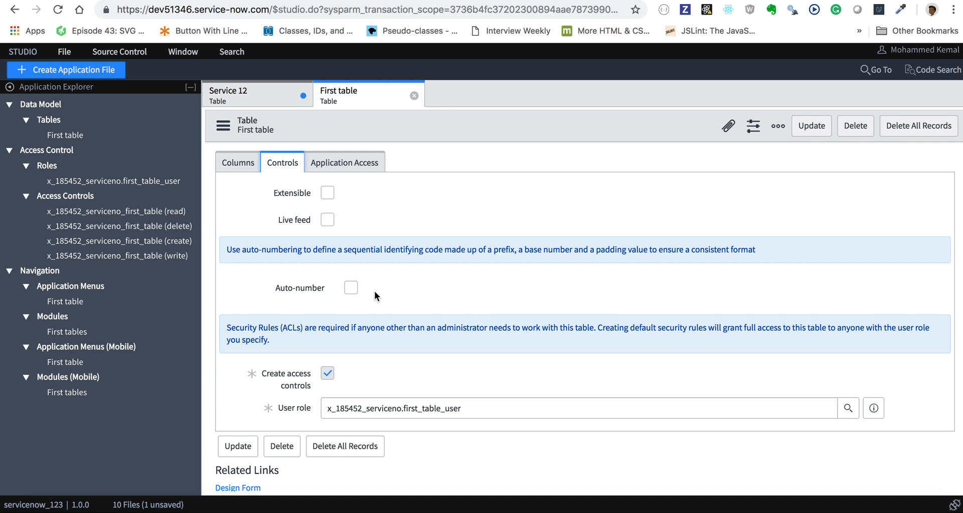
pyautogui.moveTo(291, 294)
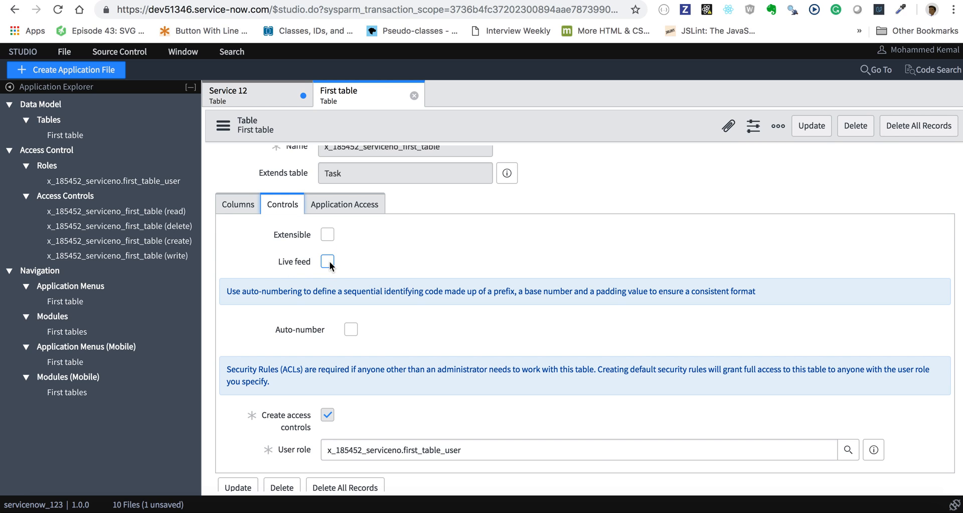
pyautogui.moveTo(297, 262)
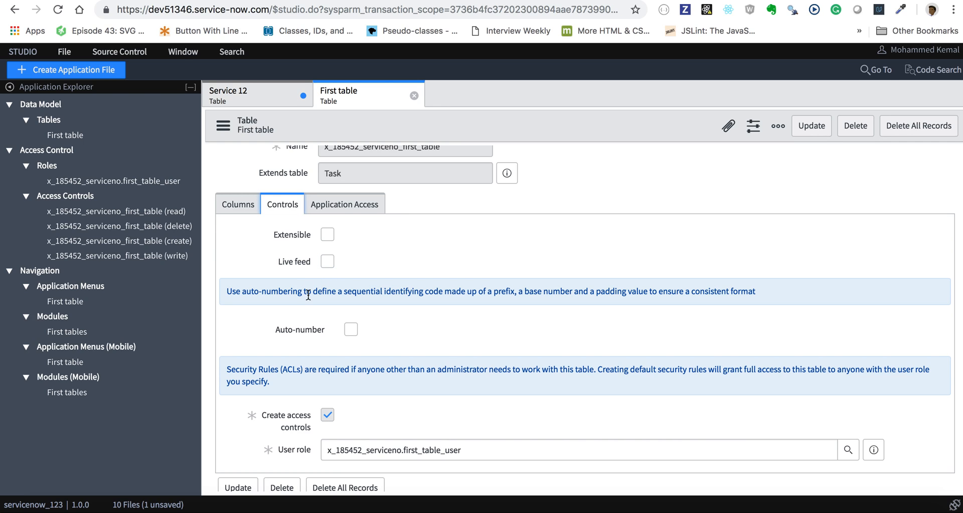
pyautogui.moveTo(406, 314)
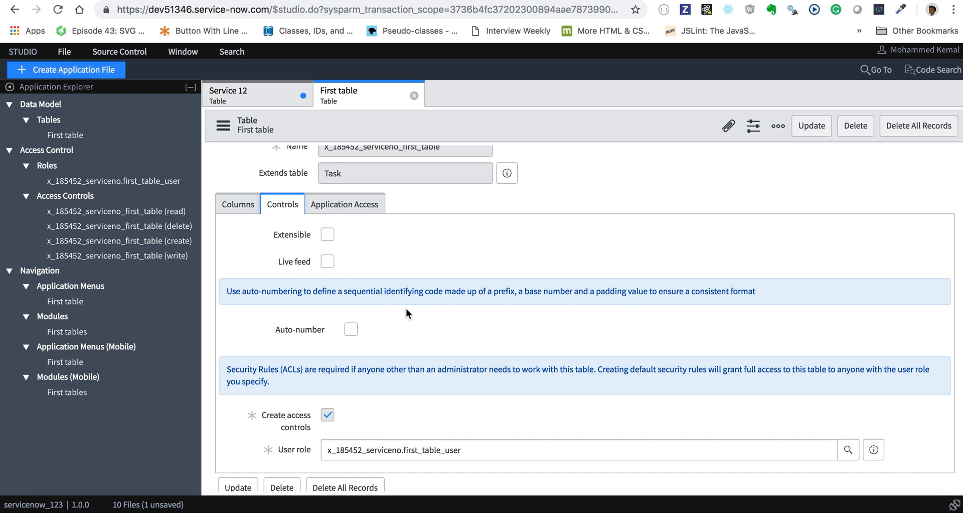
pyautogui.scroll(-3)
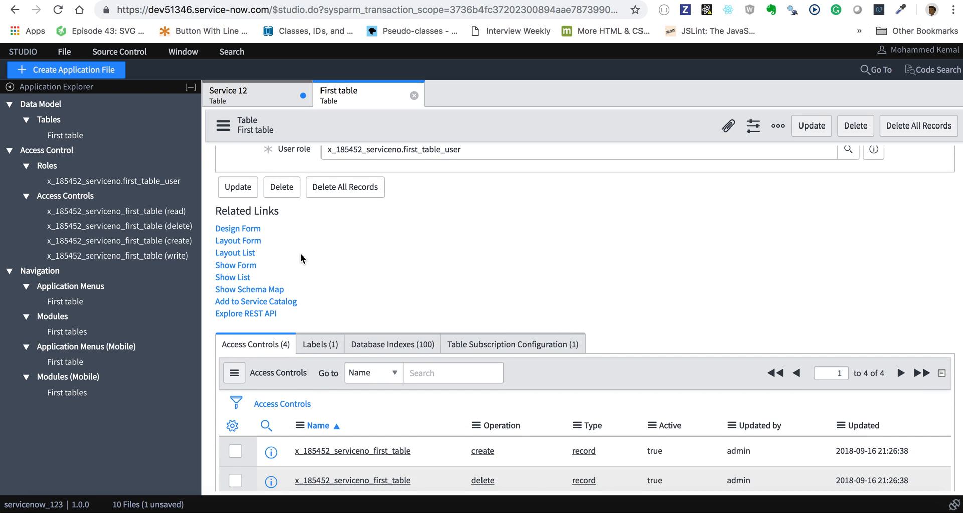